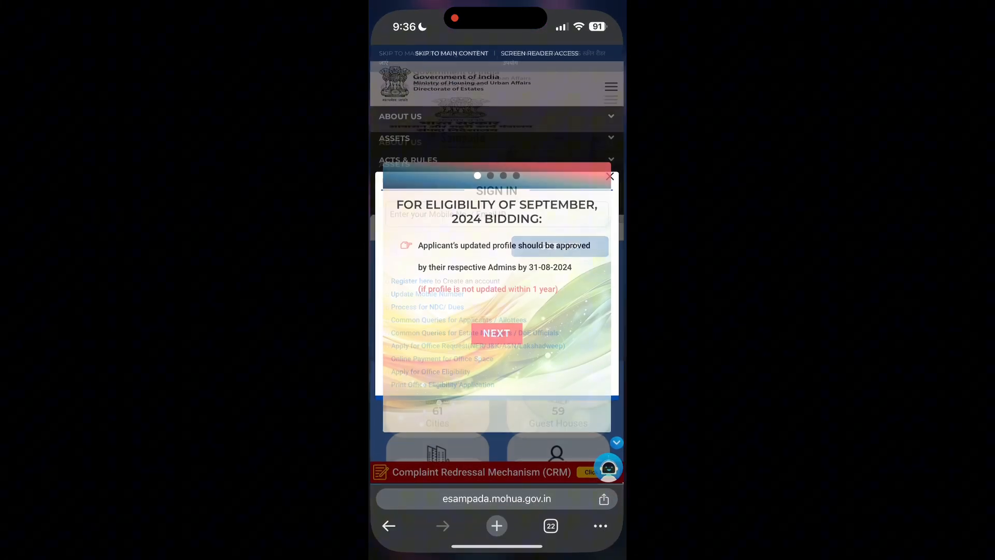
Dismiss the September 2024 bidding eligibility notice to reveal the eSampada sign-in form.
{"action": "left_click", "coordinate": [496, 332]}
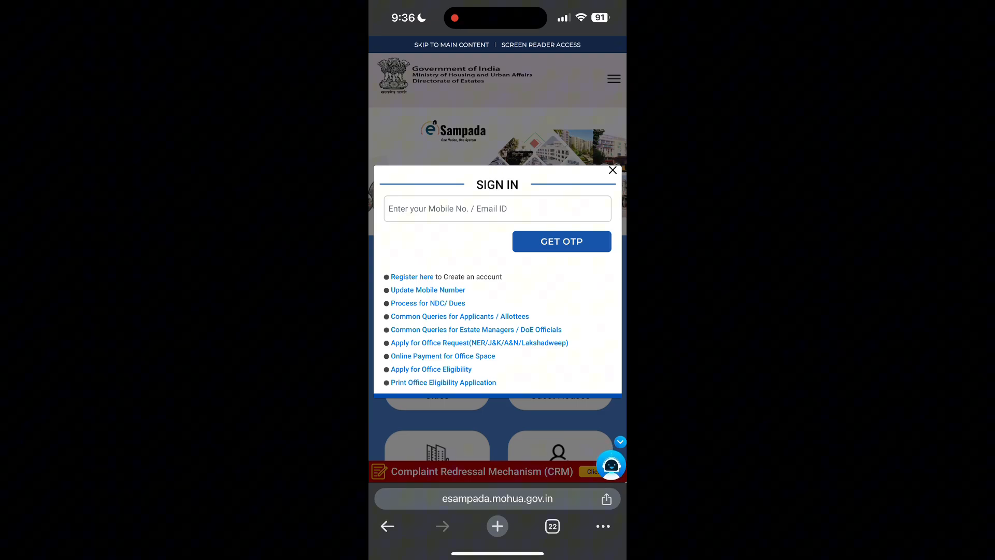
Show Chrome's browsing history via the ••• menu.
{"action": "left_click", "coordinate": [601, 525]}
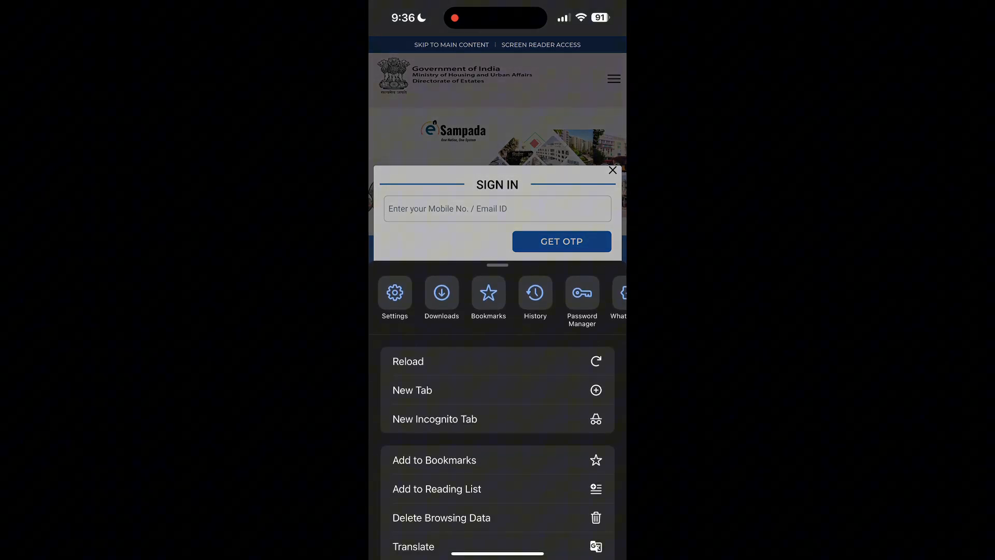
{"action": "left_click", "coordinate": [535, 292]}
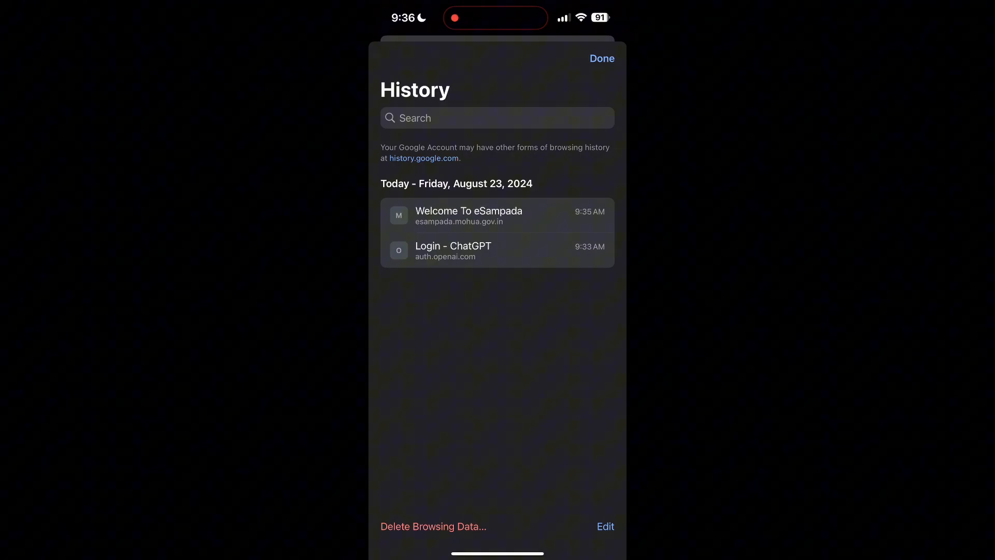
Delete browsing history, cookies and cached images and files for All Time.
{"action": "left_click", "coordinate": [433, 526]}
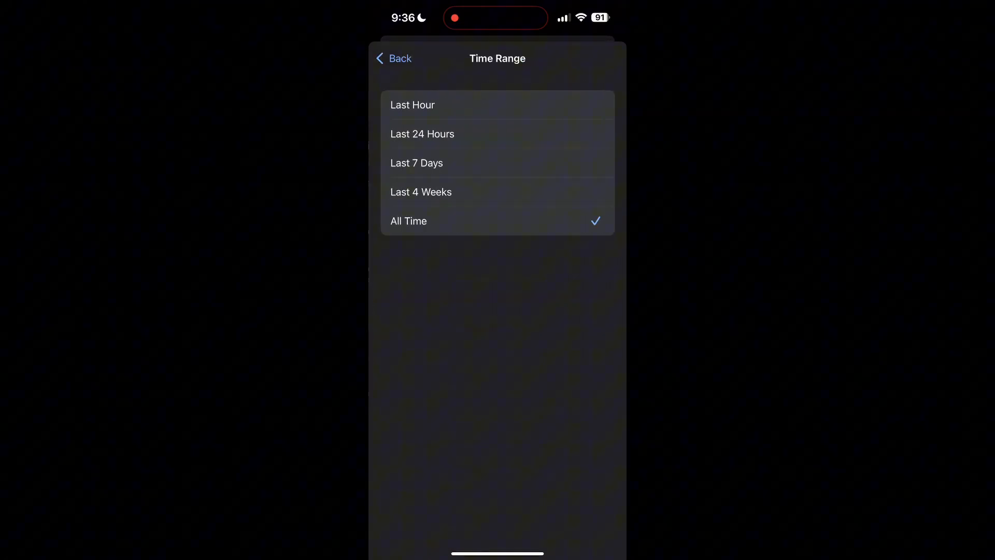
{"action": "left_click", "coordinate": [394, 58]}
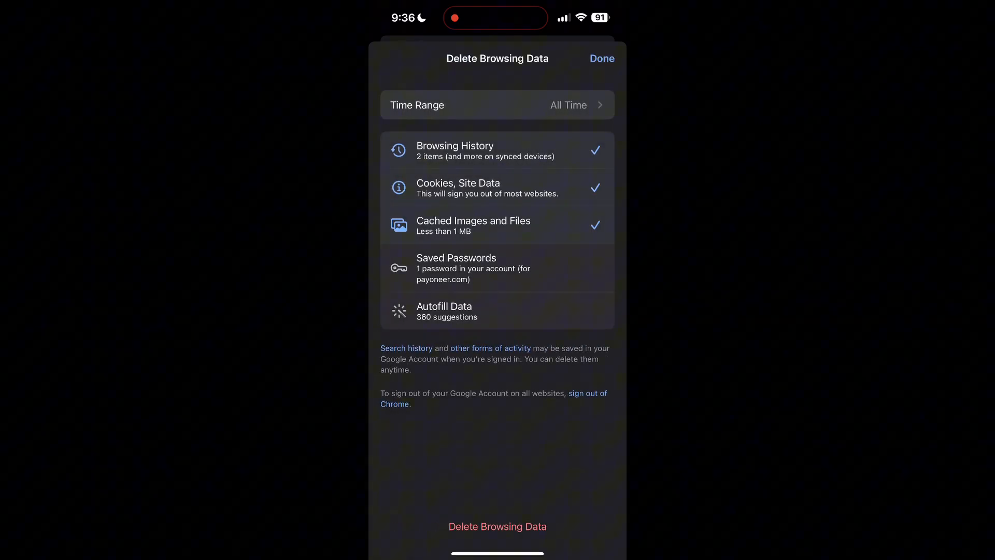
{"action": "left_click", "coordinate": [498, 526]}
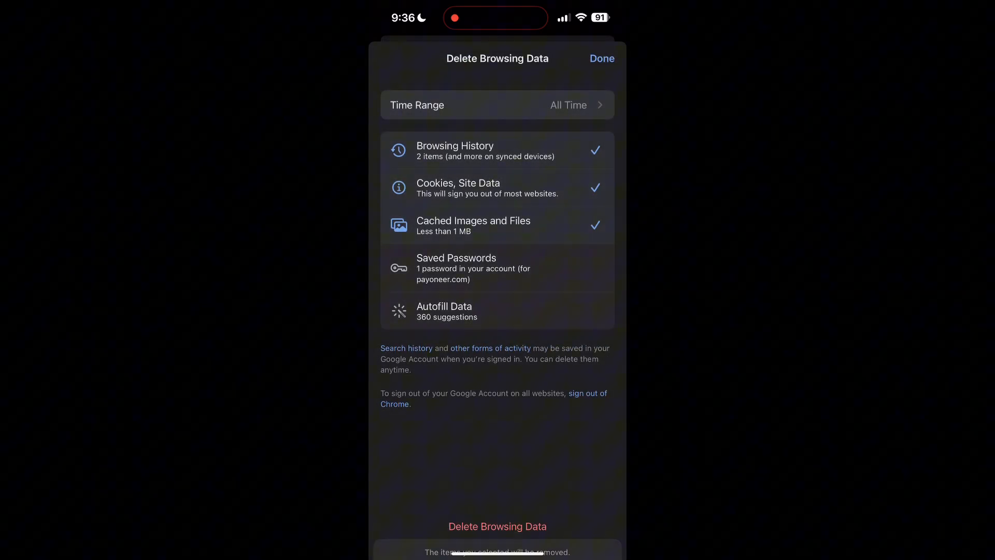